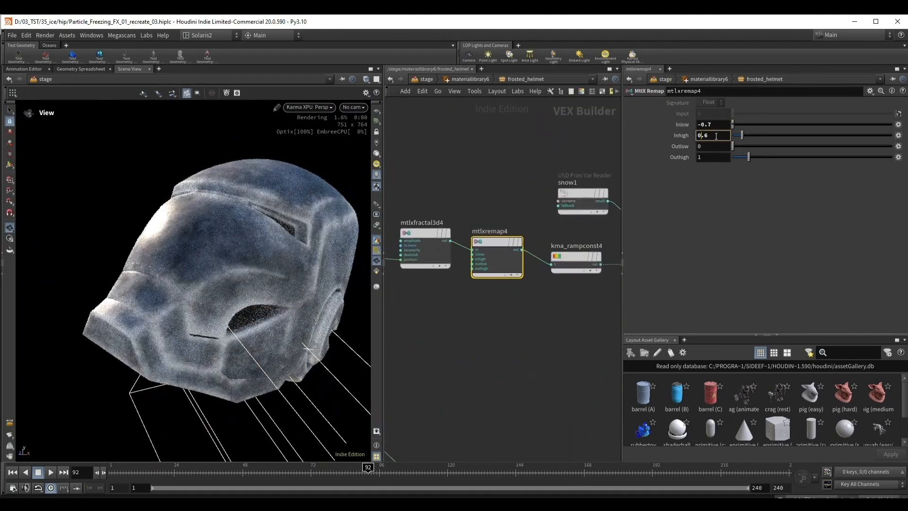
# Adjust the mtlxdisplacement Scale and enable Direct Emission among the Karma AOVs in FX_branches1
pyautogui.click(528, 313)
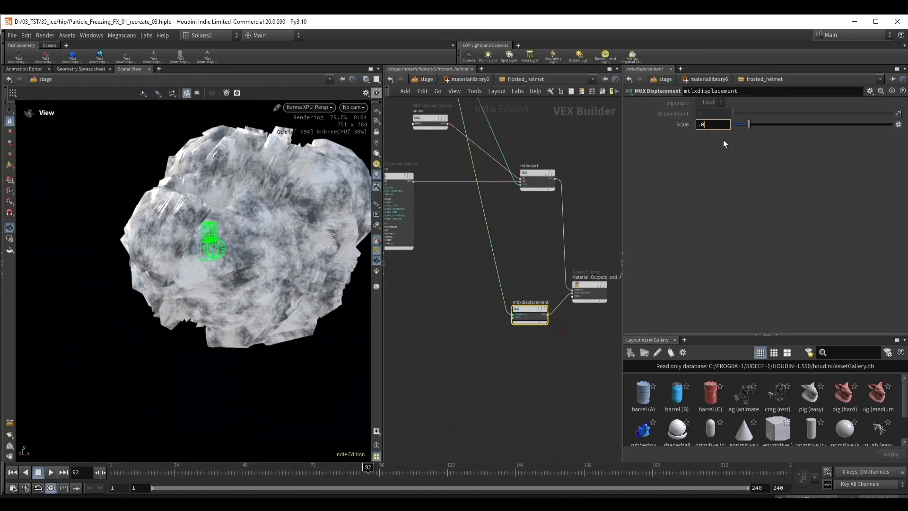
pyautogui.click(502, 232)
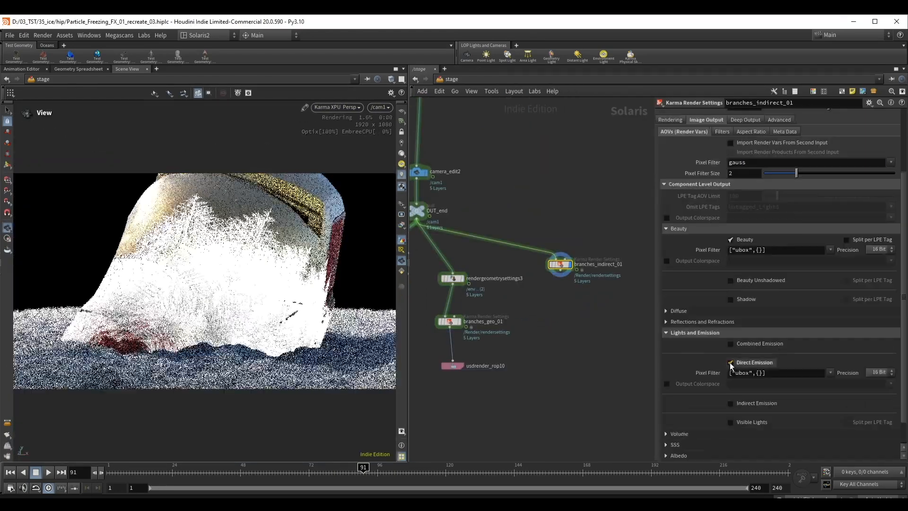
pyautogui.press('tab')
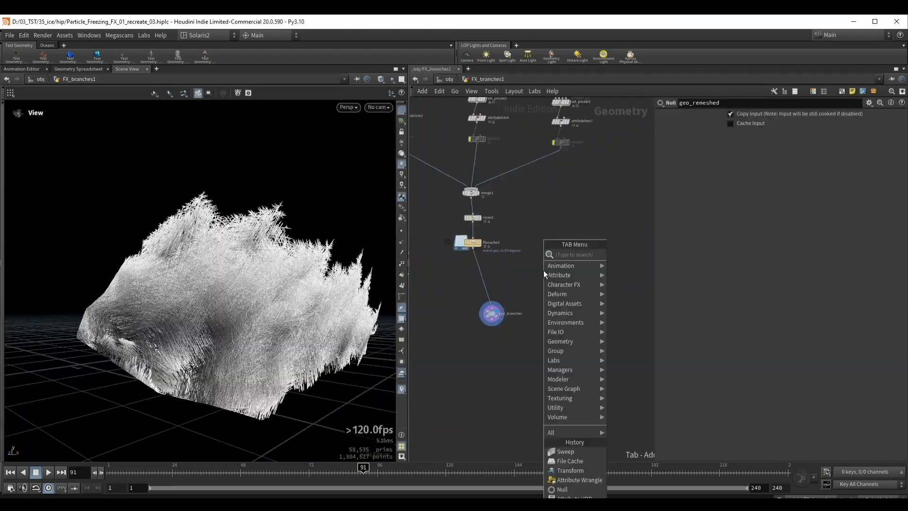